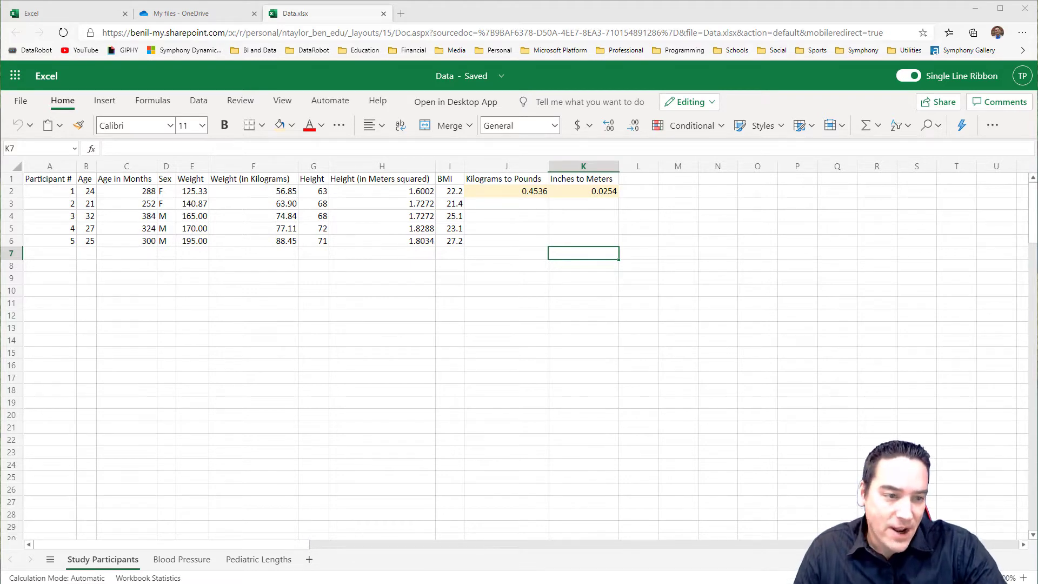
mouse_move(435, 291)
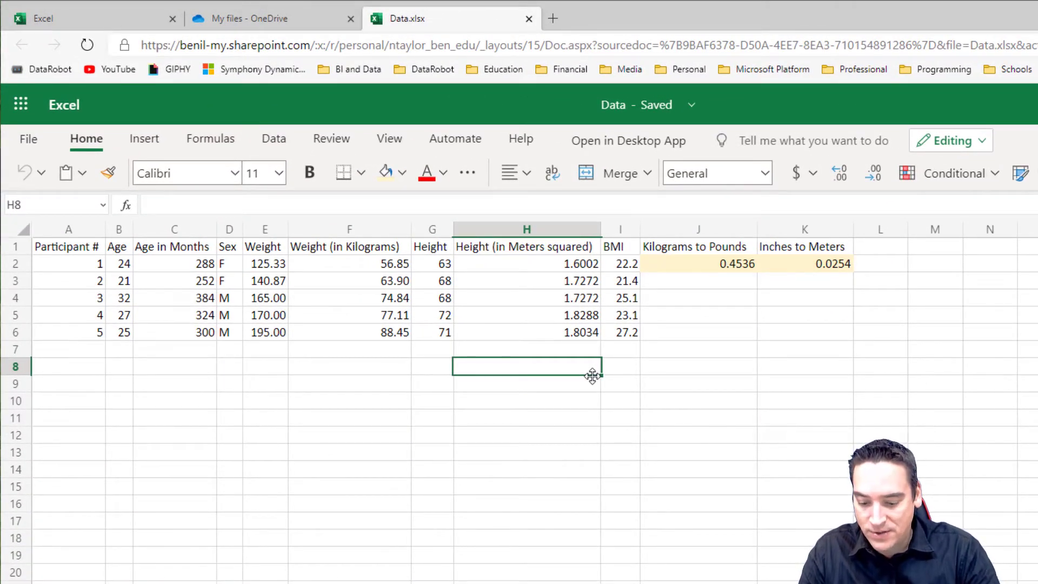
Label H8 'Sum' and enter =SUM(I2:I6) in I8, totalling BMI at 119.0.
text(Sum)
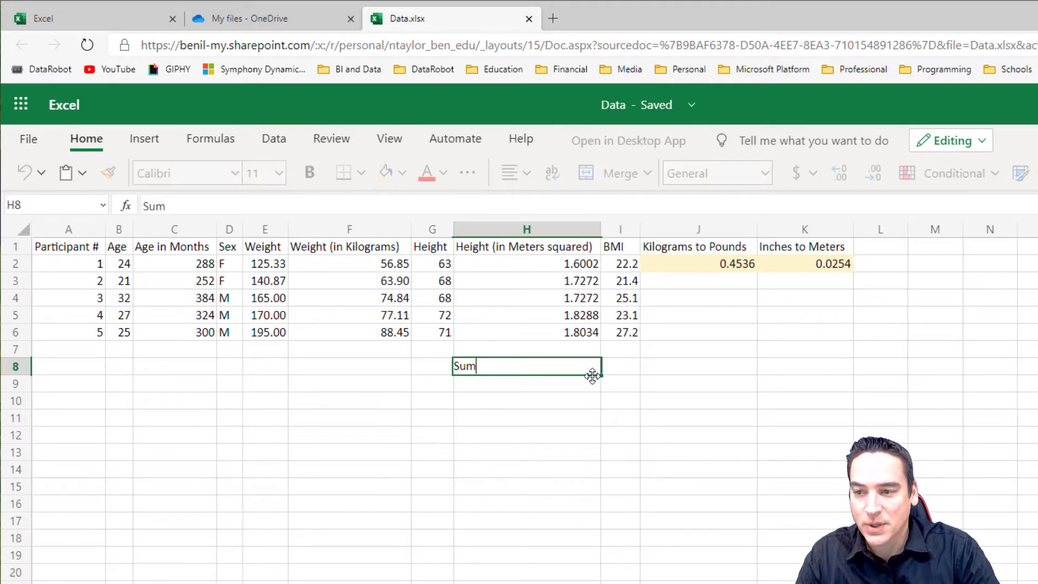
key(Tab)
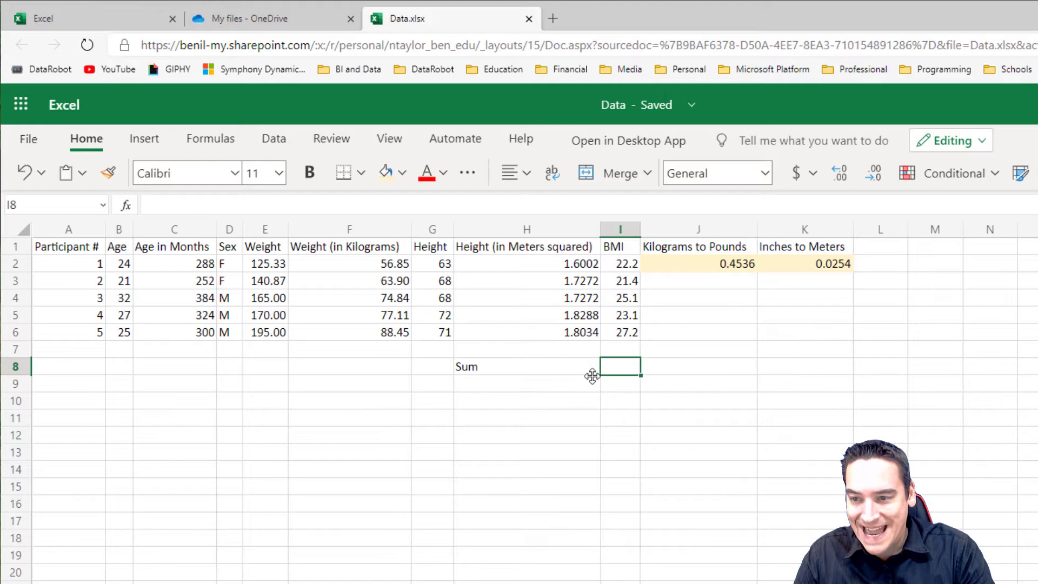
text(=SU)
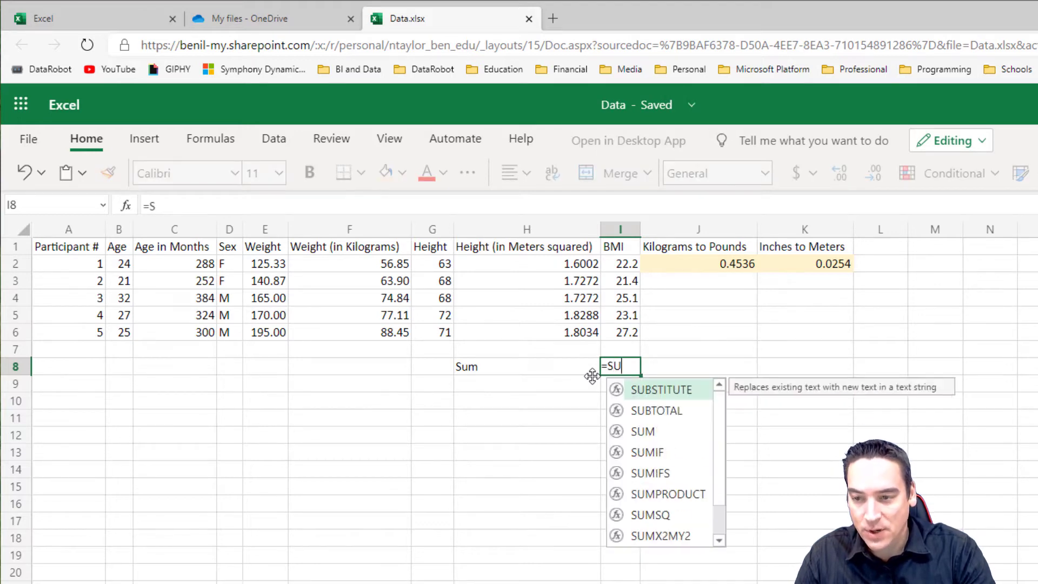
text(M()
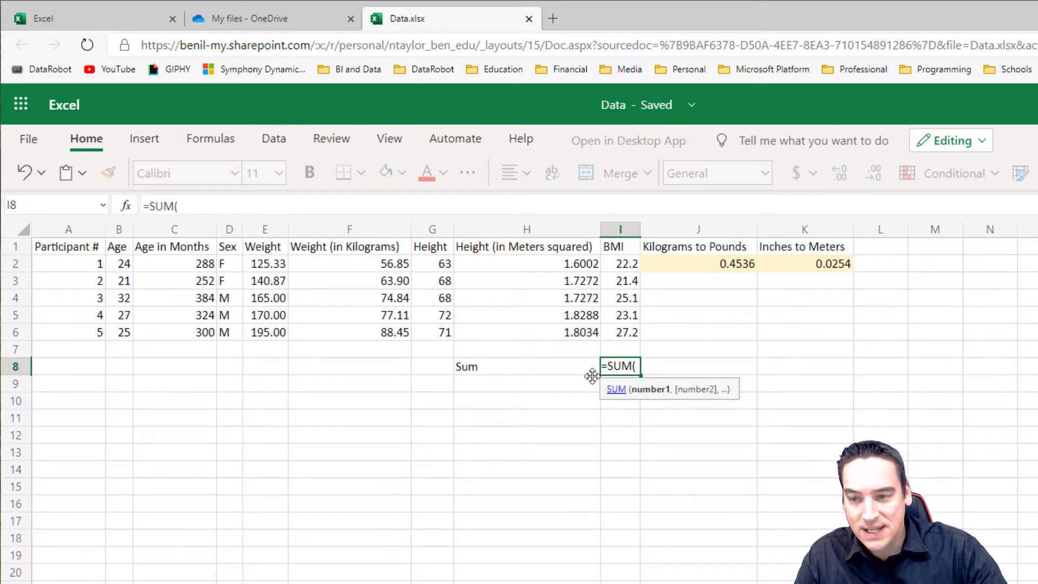
mouse_move(621, 265)
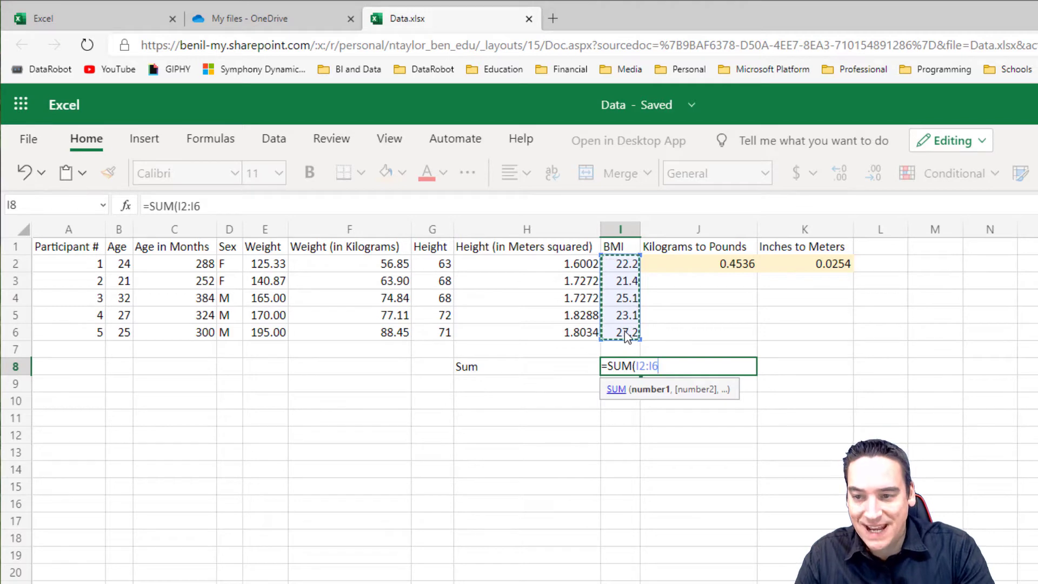
text())
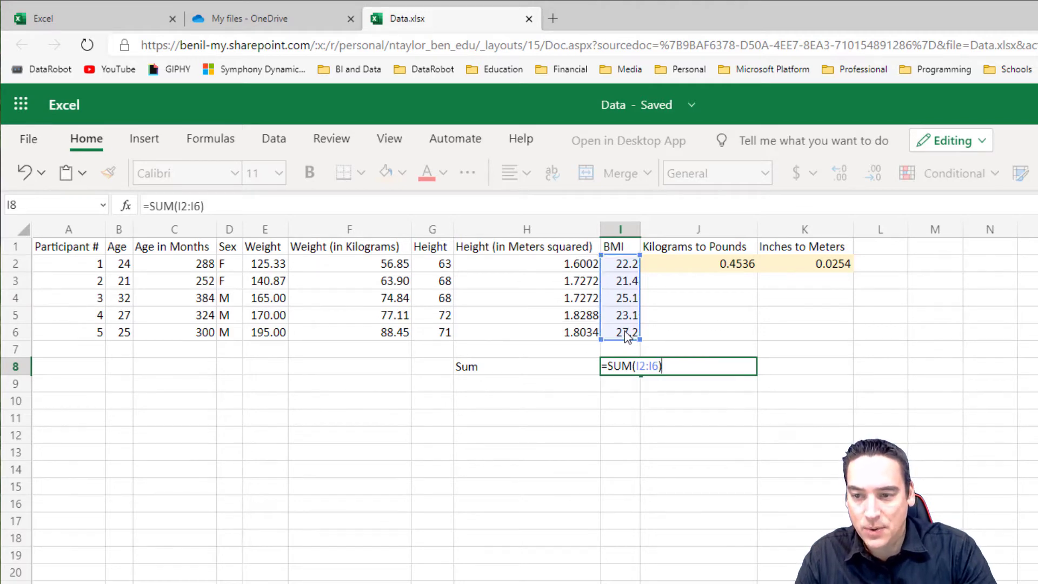
key(Return)
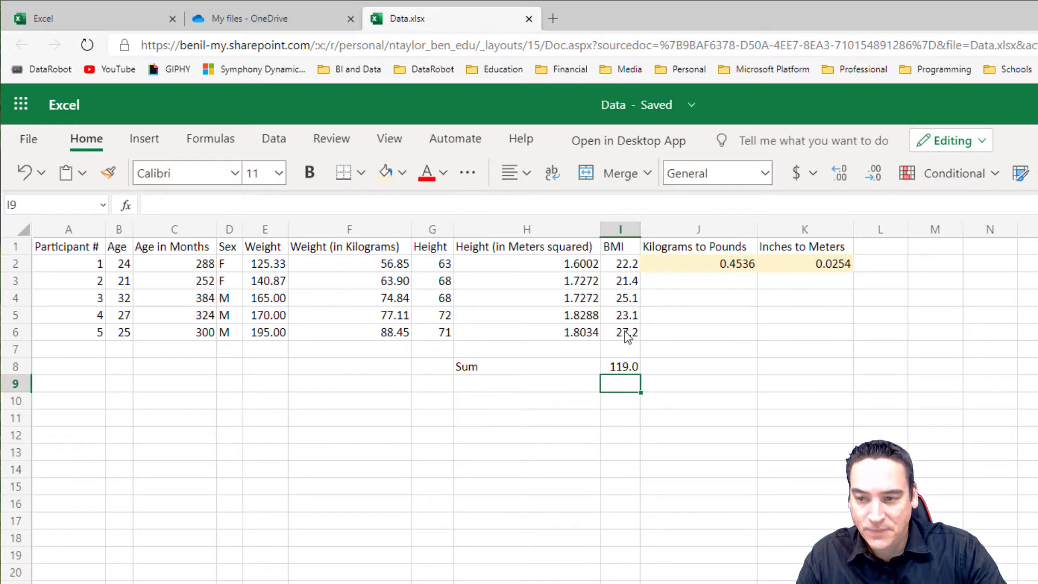
mouse_move(621, 364)
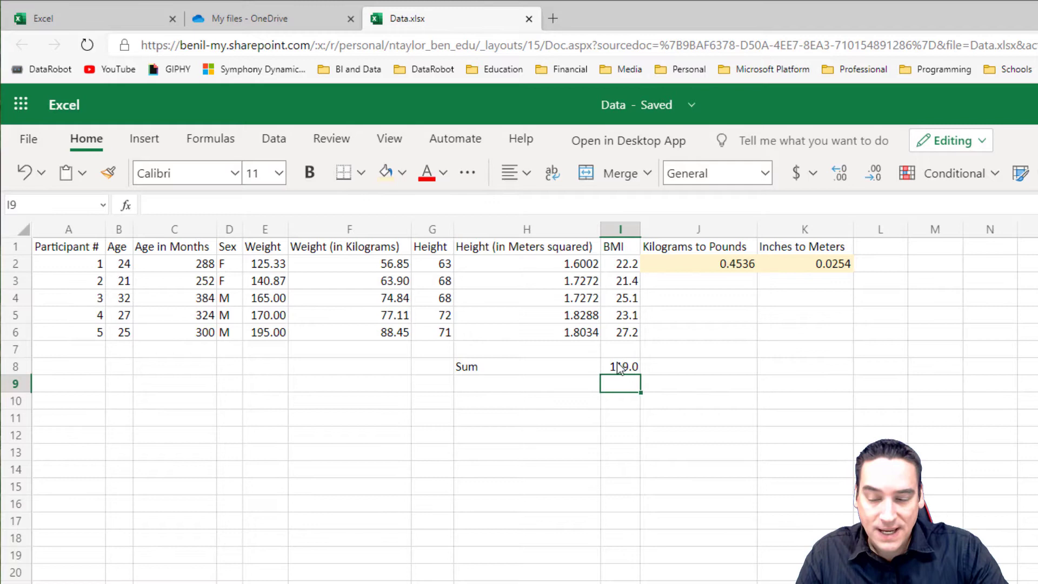
Label H9 'N' and enter =COUNT(I2:I6) in I9, showing 5.
click(526, 384)
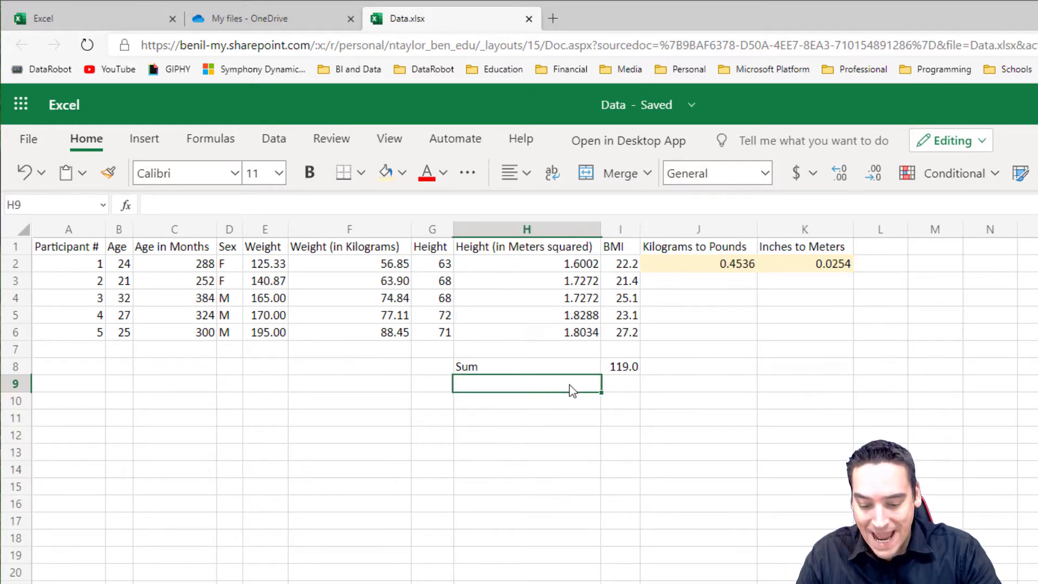
text(N)
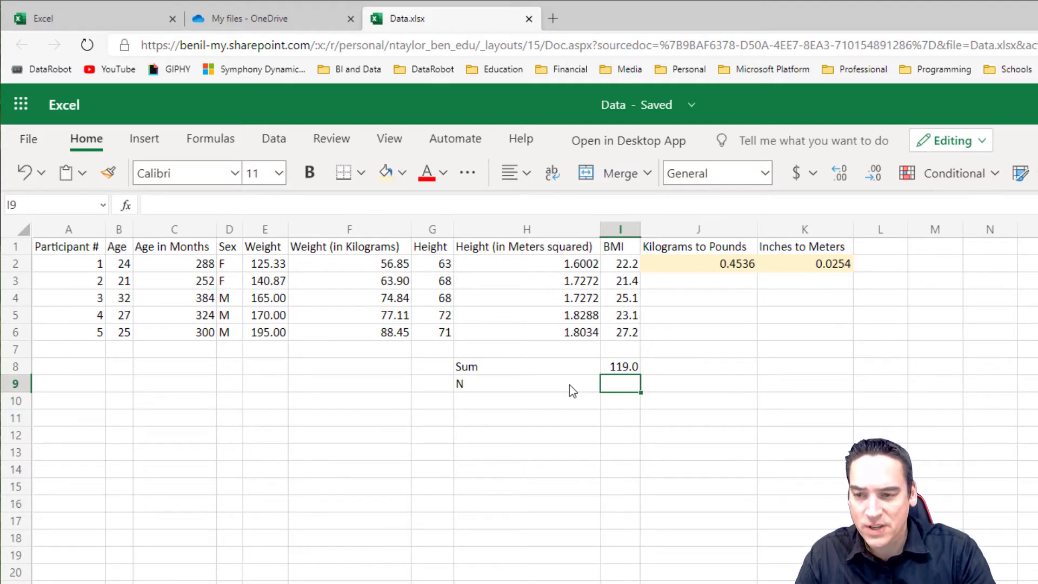
text(=)
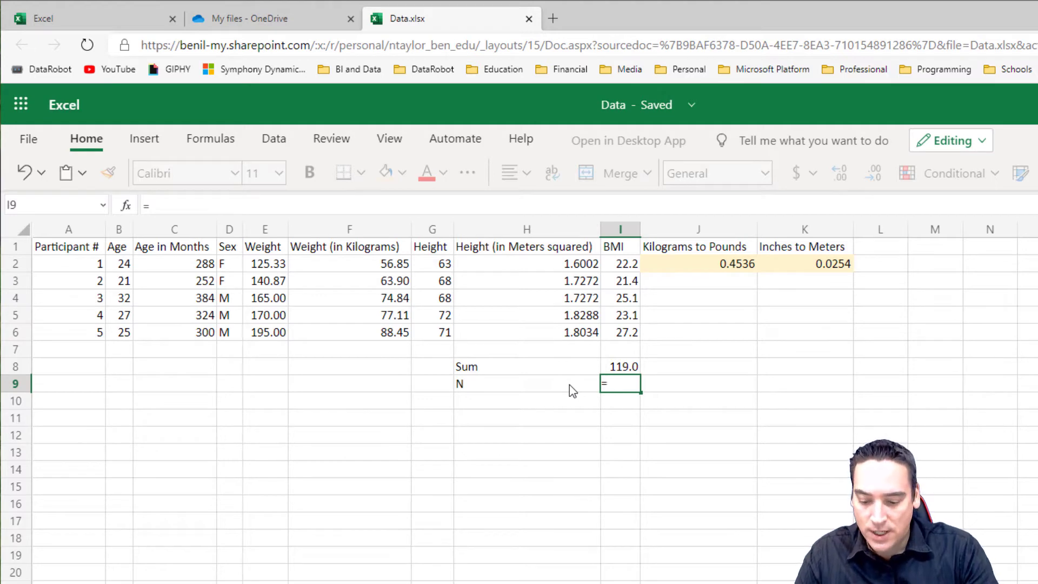
text(COUNT()
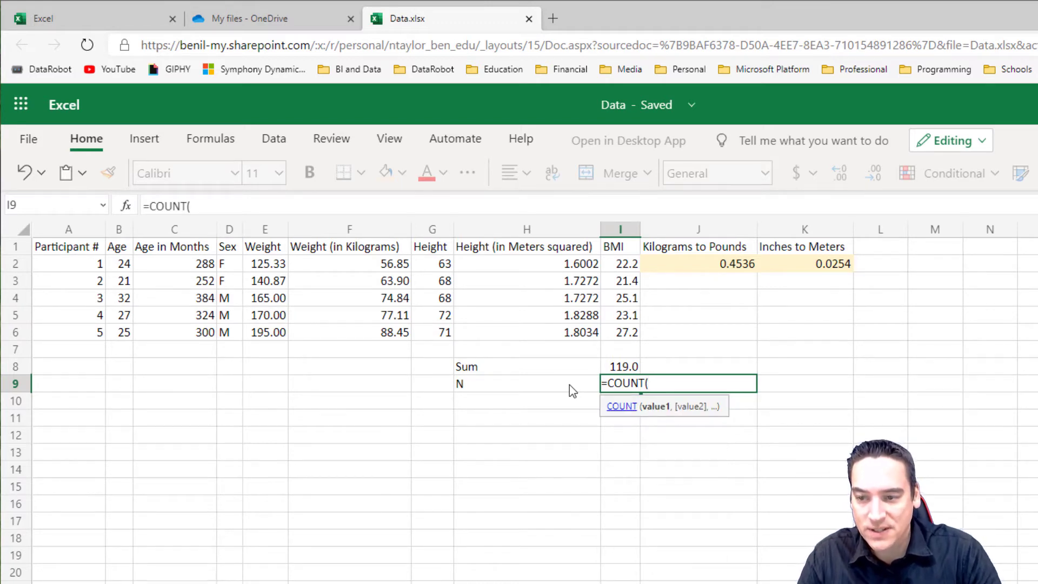
mouse_move(626, 270)
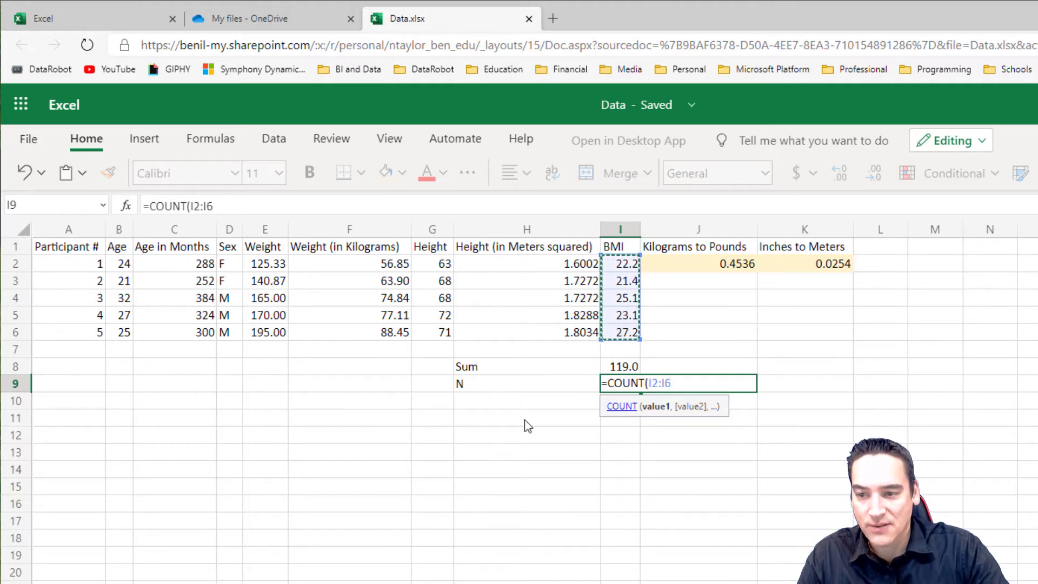
text())
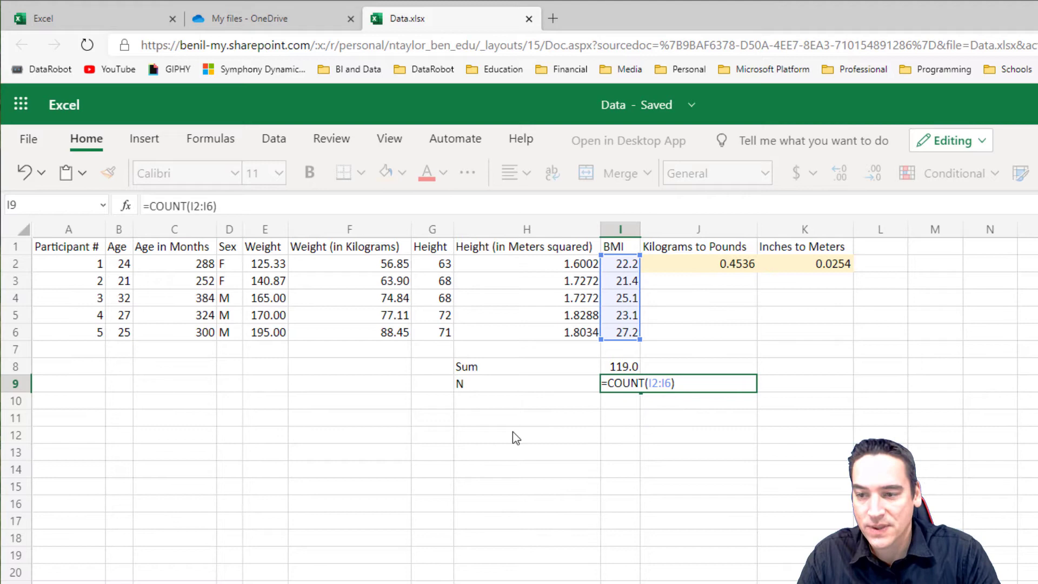
key(Return)
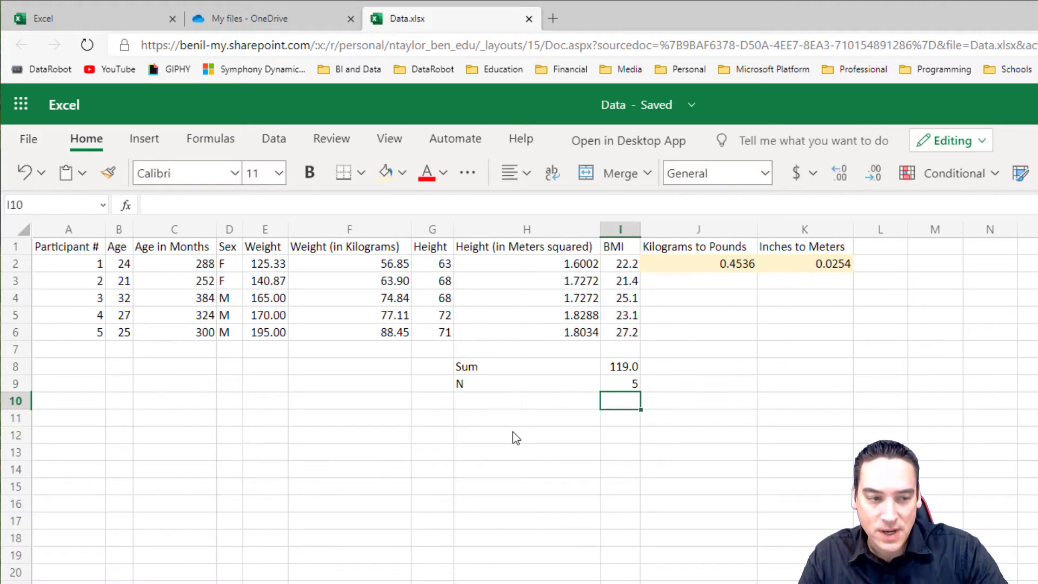
click(526, 400)
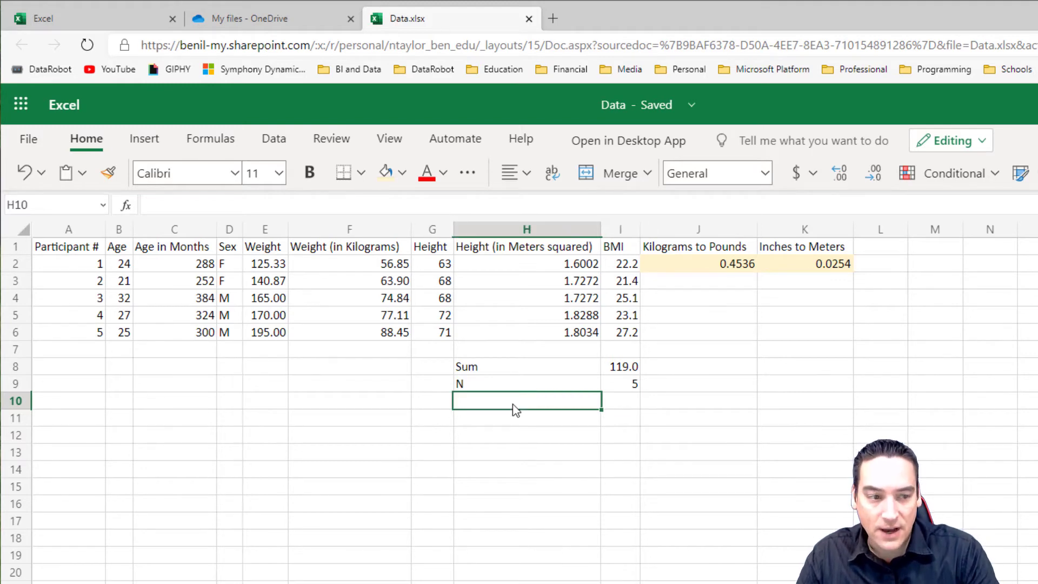
Label H10 'Mean' and enter =I8/I9 in I10, giving 23.79.
text(Mean)
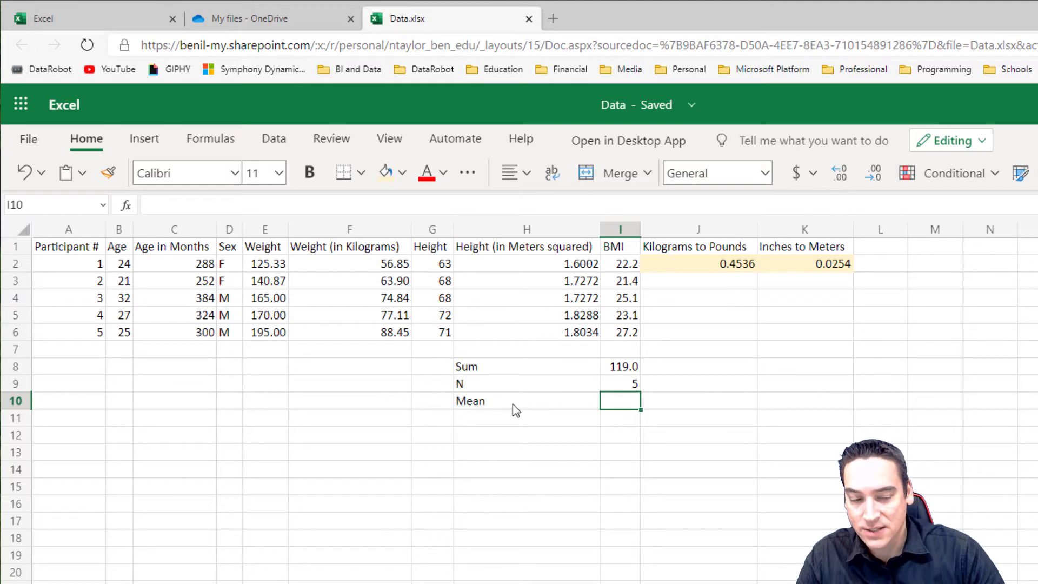
mouse_move(530, 404)
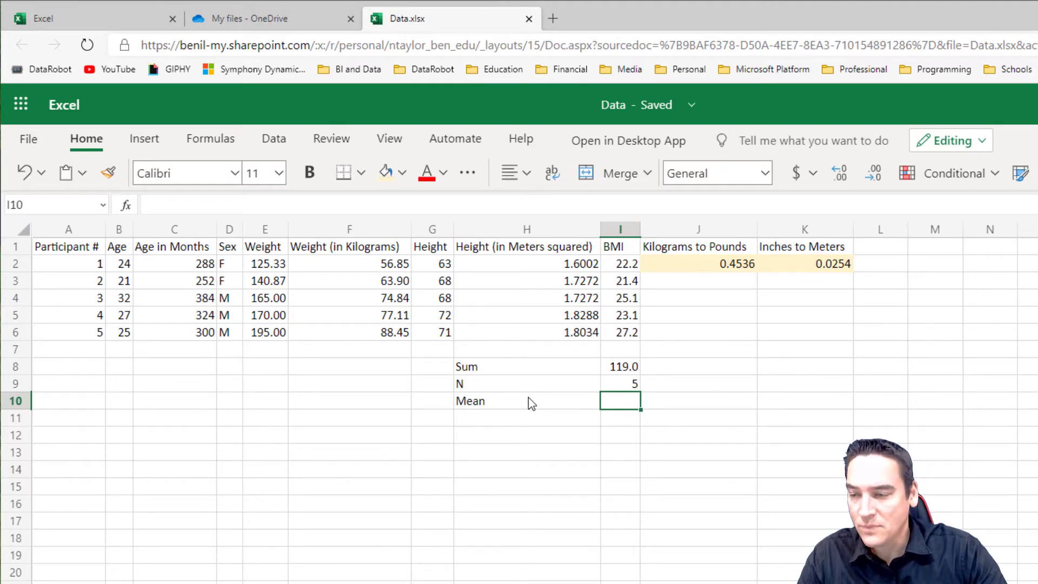
mouse_move(604, 401)
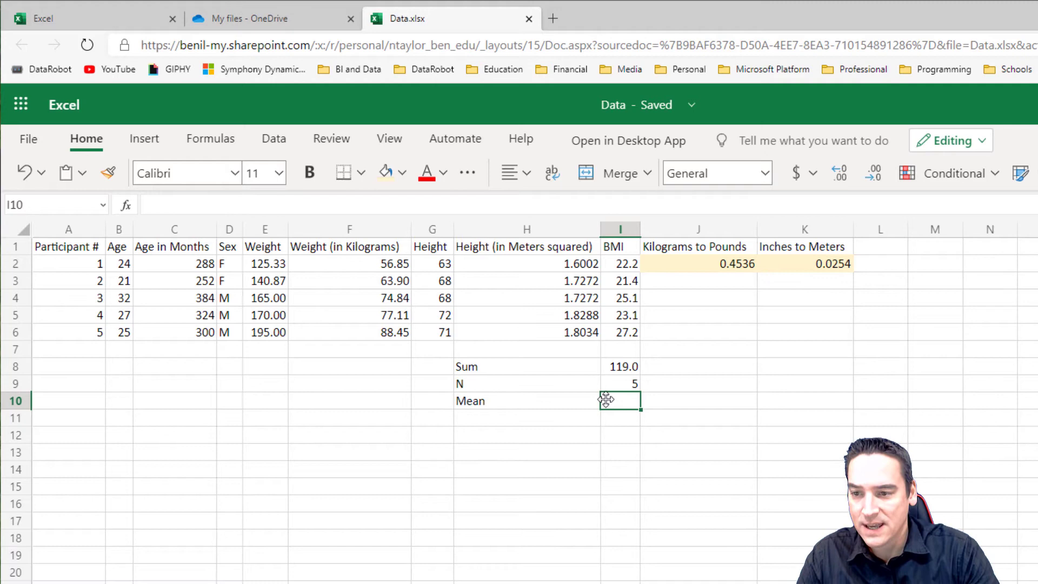
text(=)
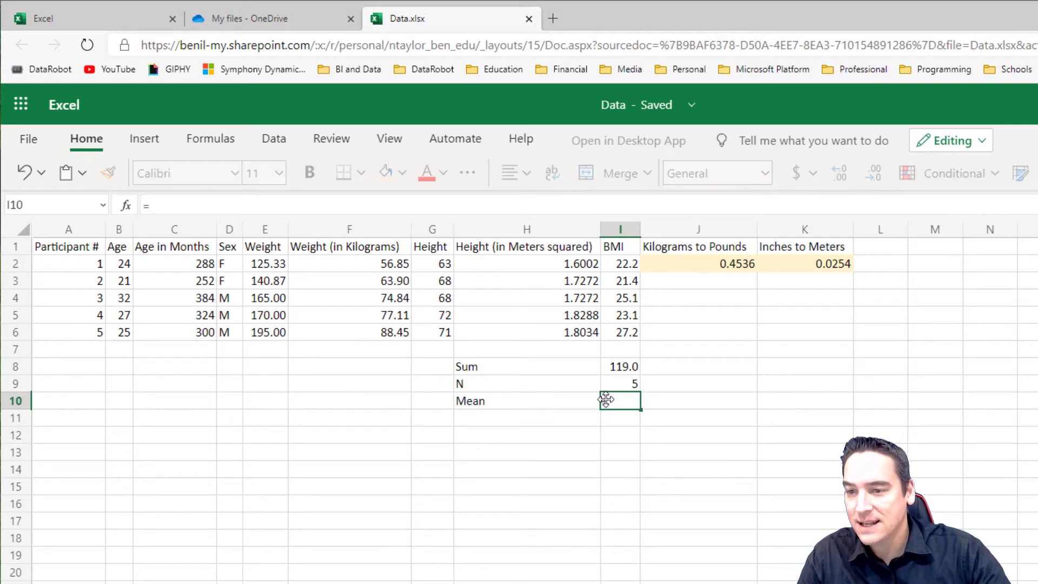
text(=)
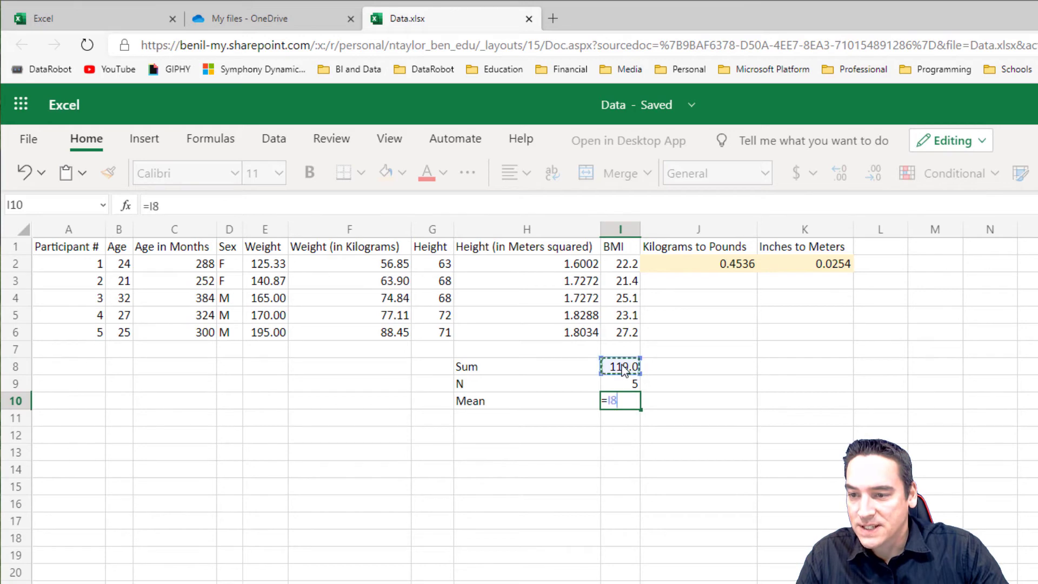
text(/)
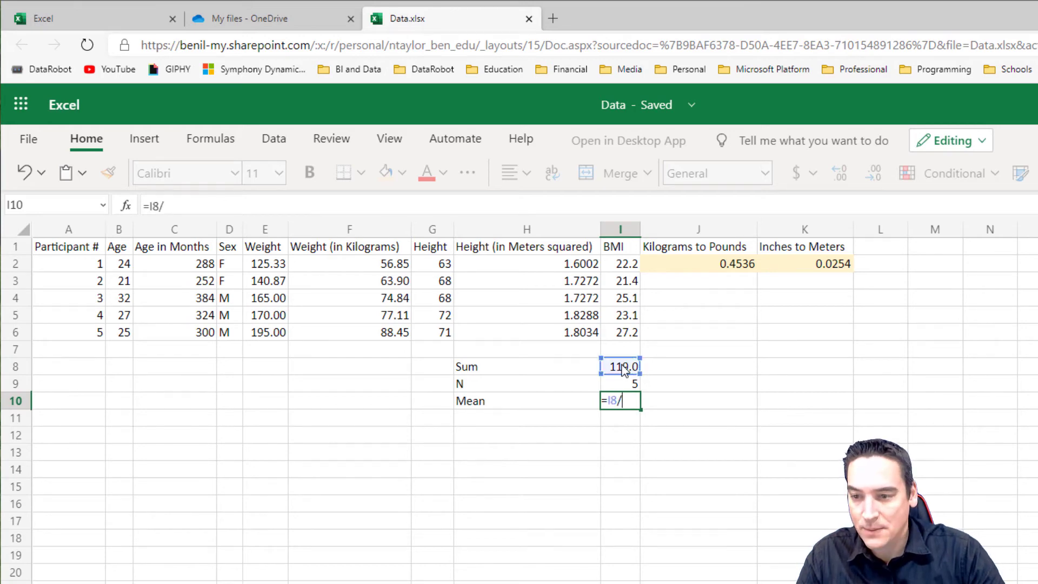
click(620, 384)
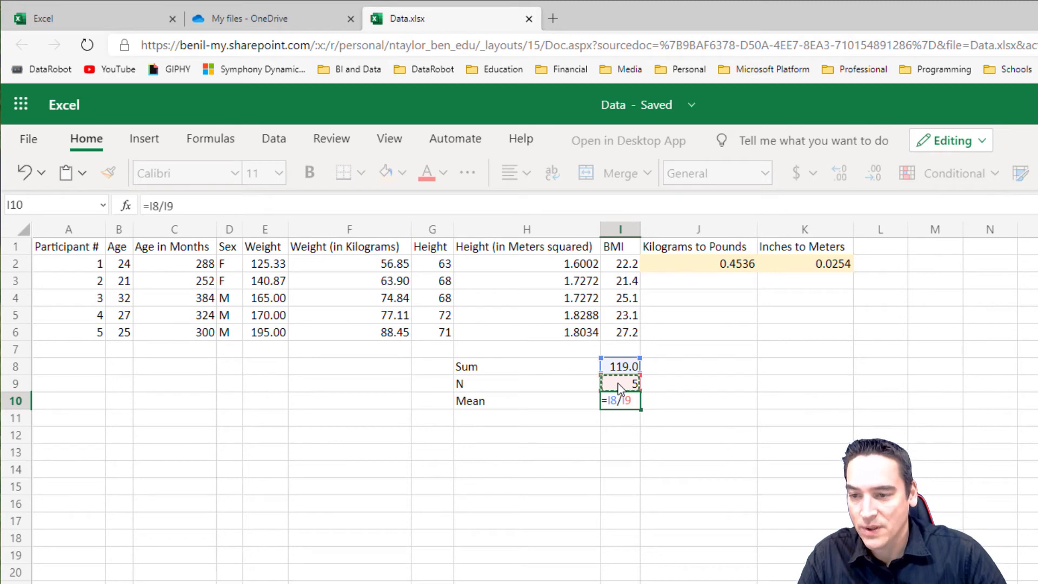
key(Return)
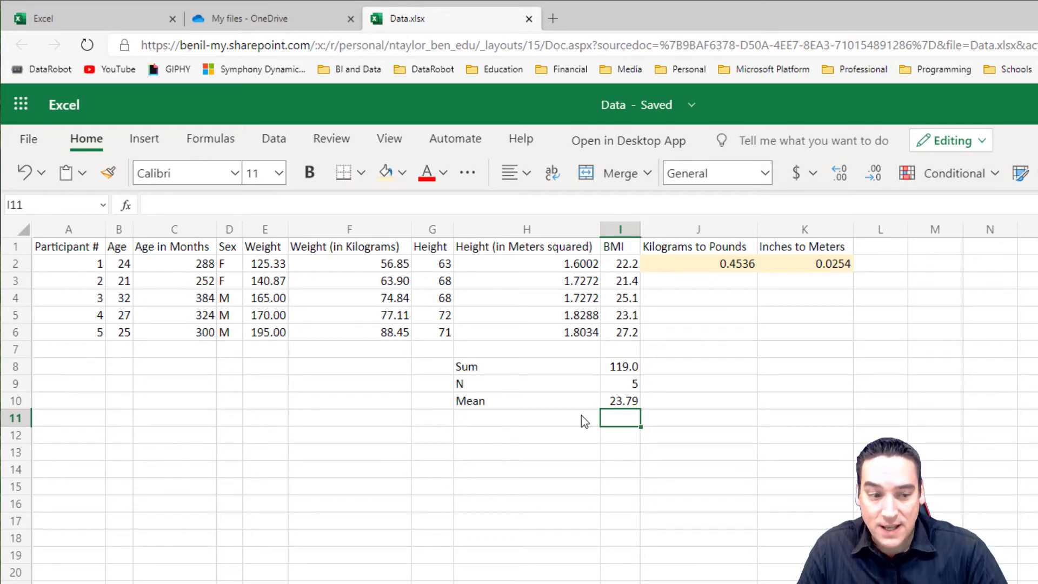
click(527, 417)
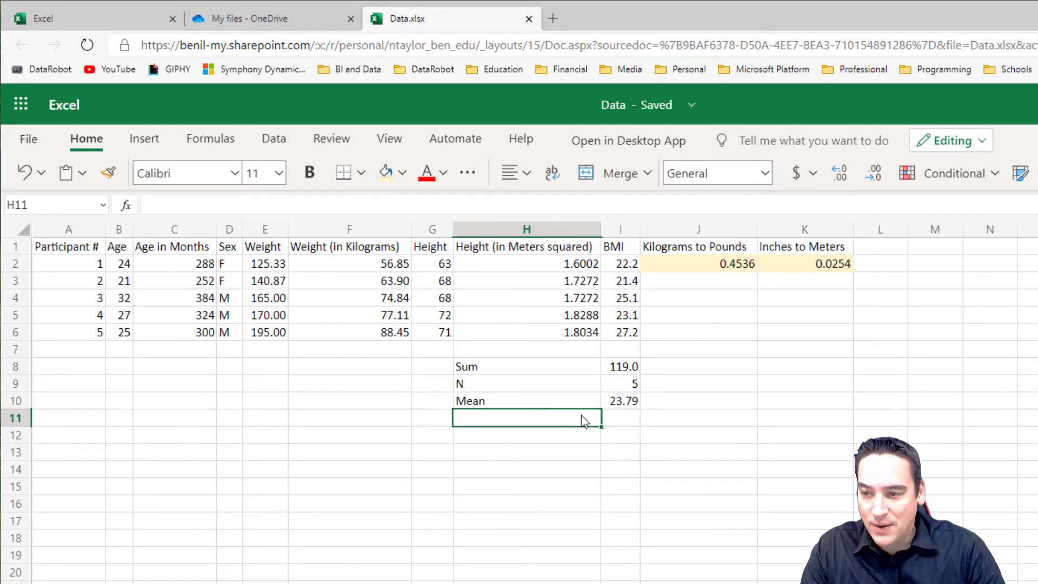
Label H11 'Mean Formula' with =AVERAGE(I2:I6) in I11, matching 23.79.
text(Mean)
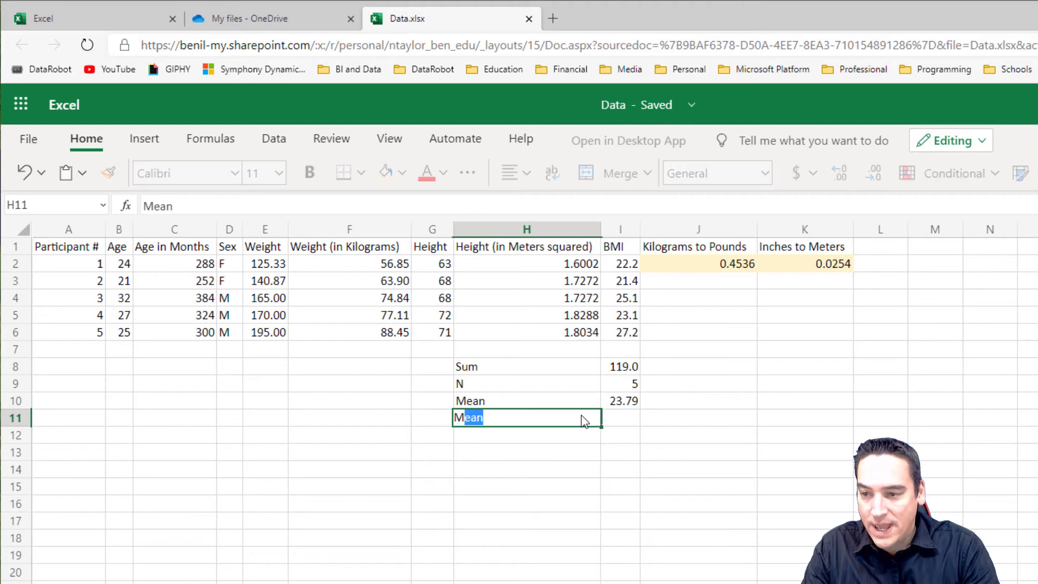
text(Formula)
click(622, 418)
text(=av)
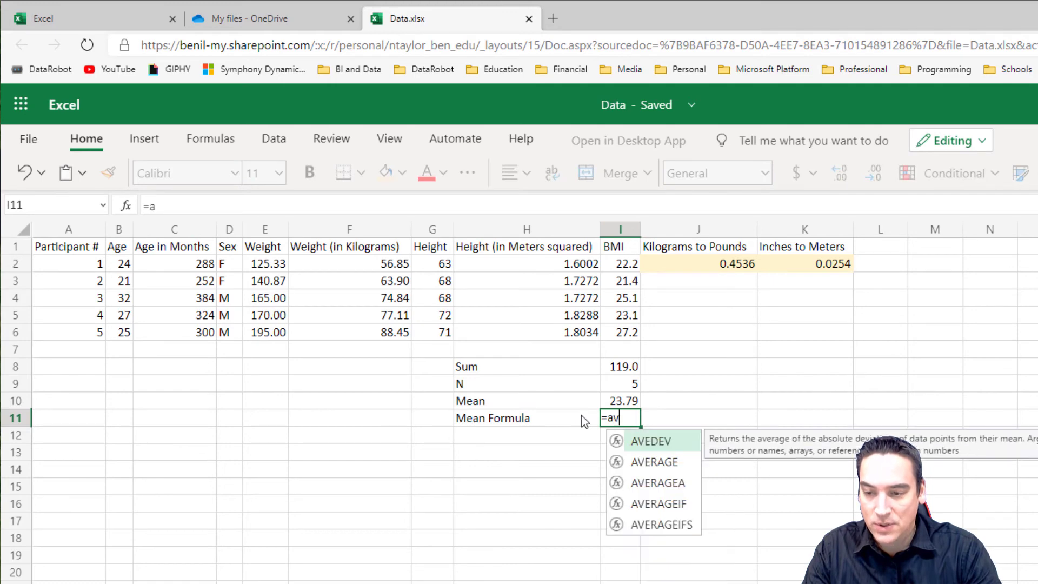
text(e)
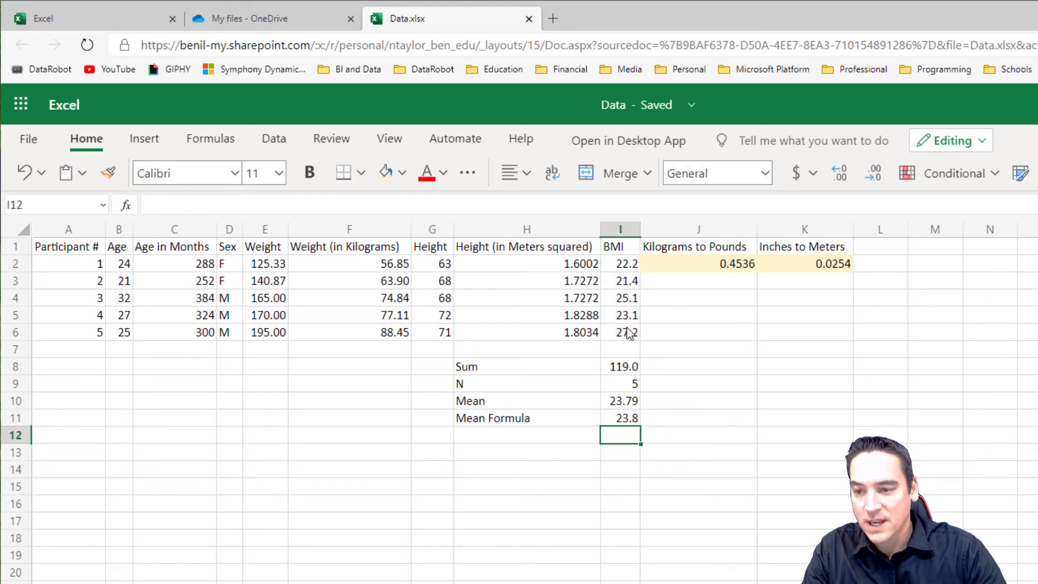
click(620, 418)
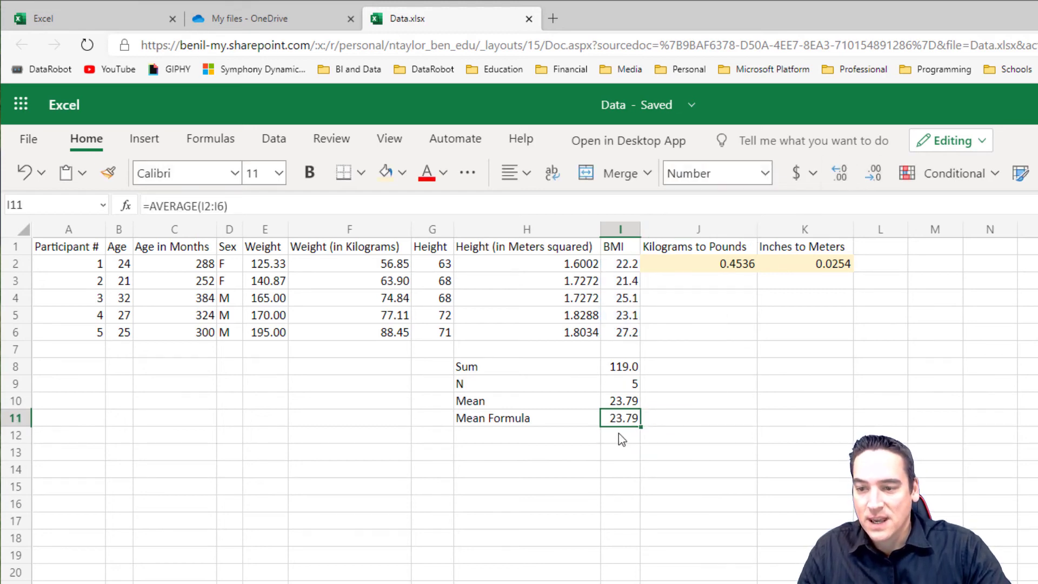
click(526, 434)
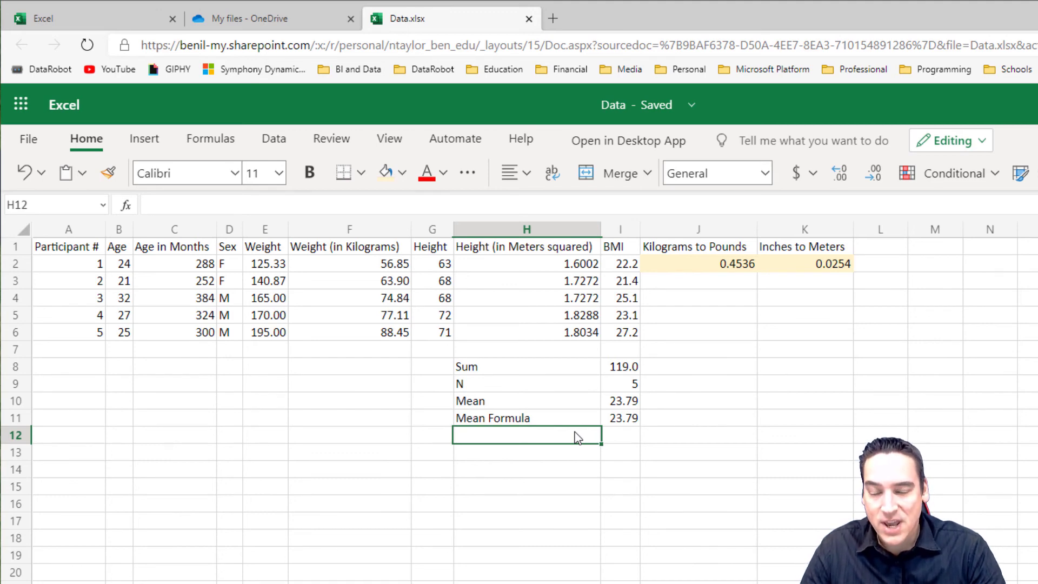
mouse_move(589, 416)
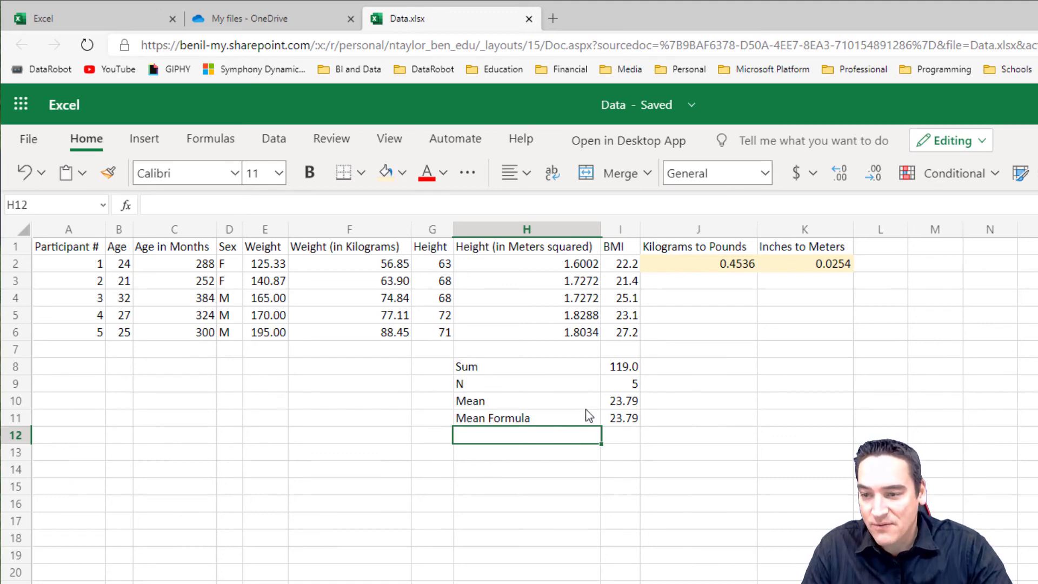
click(622, 366)
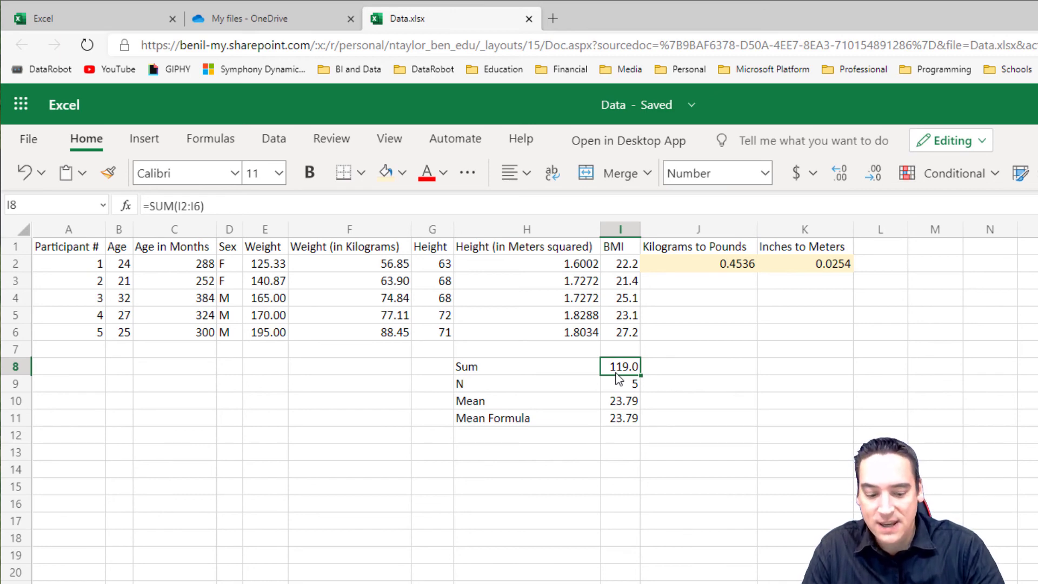
click(620, 384)
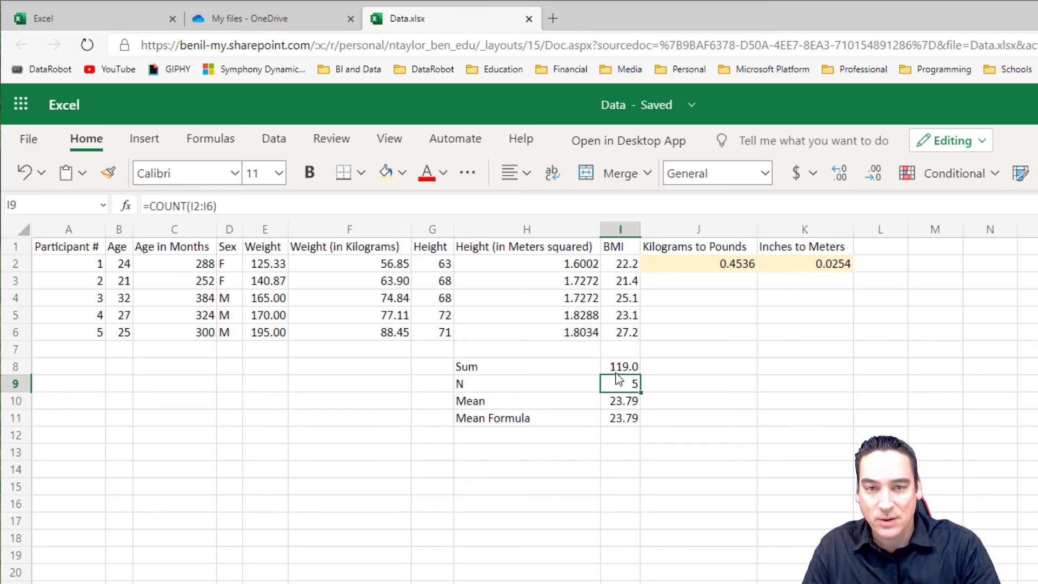